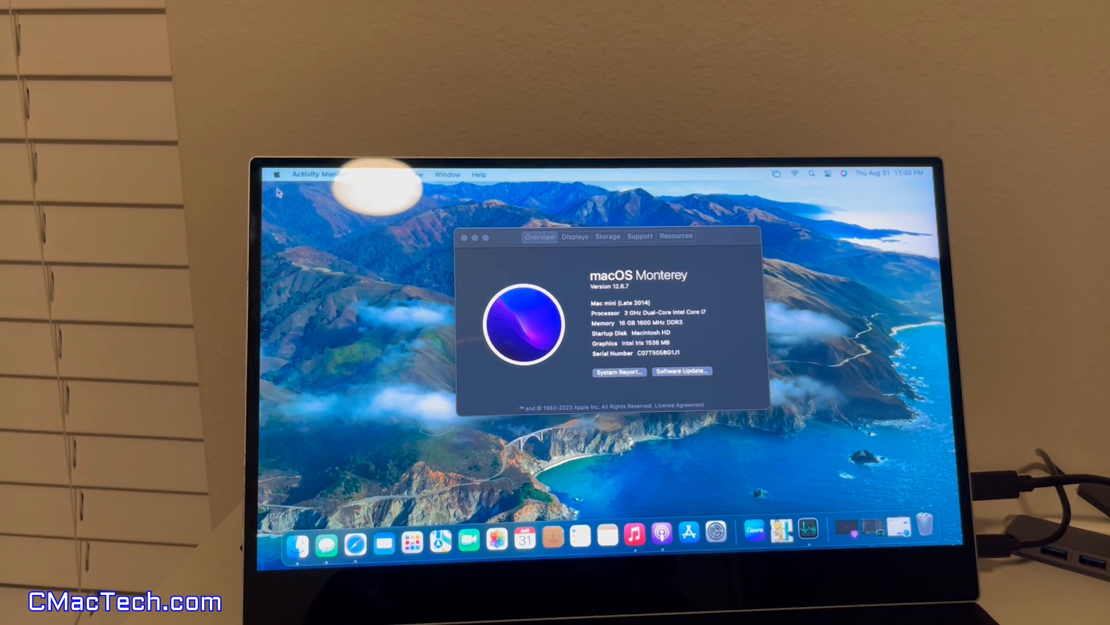
- Choose Restart… from the Apple menu to bring up the restart confirmation
left_click(277, 174)
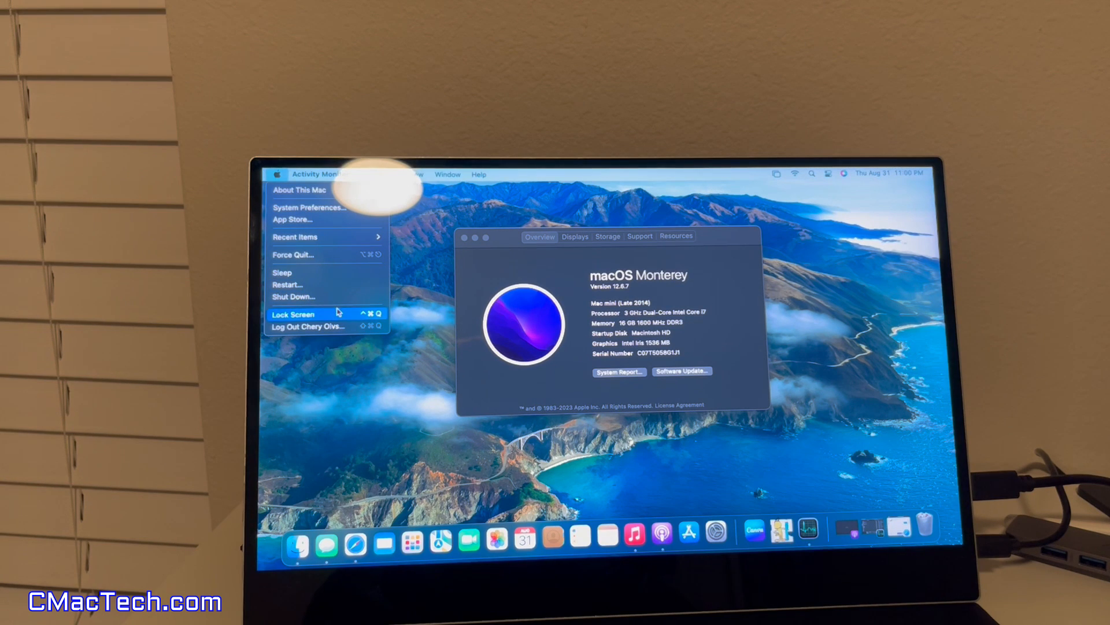
left_click(288, 284)
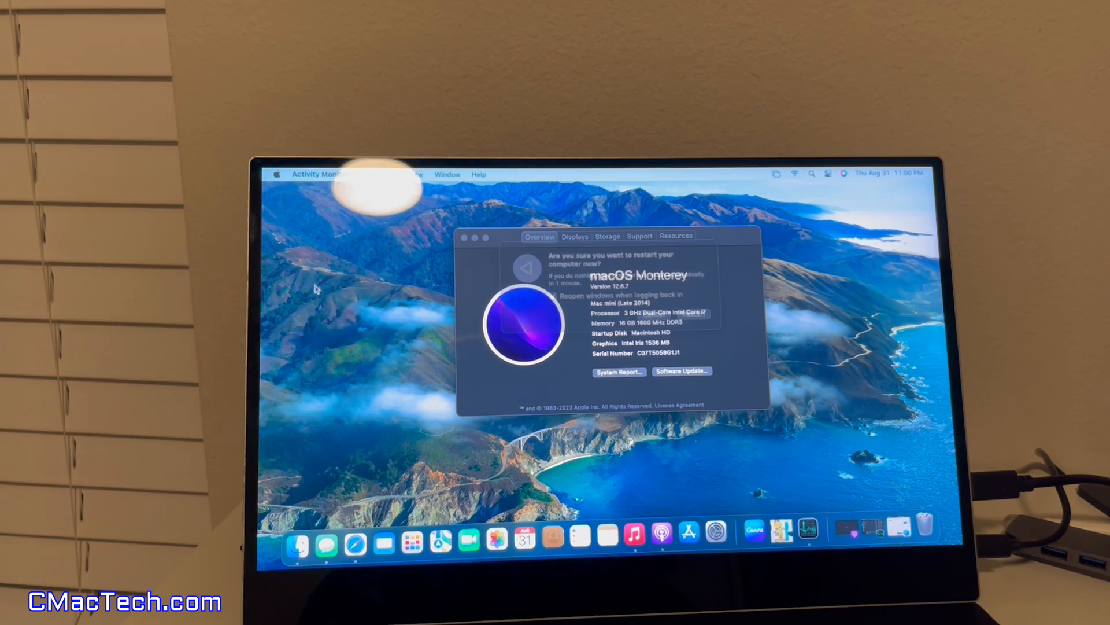